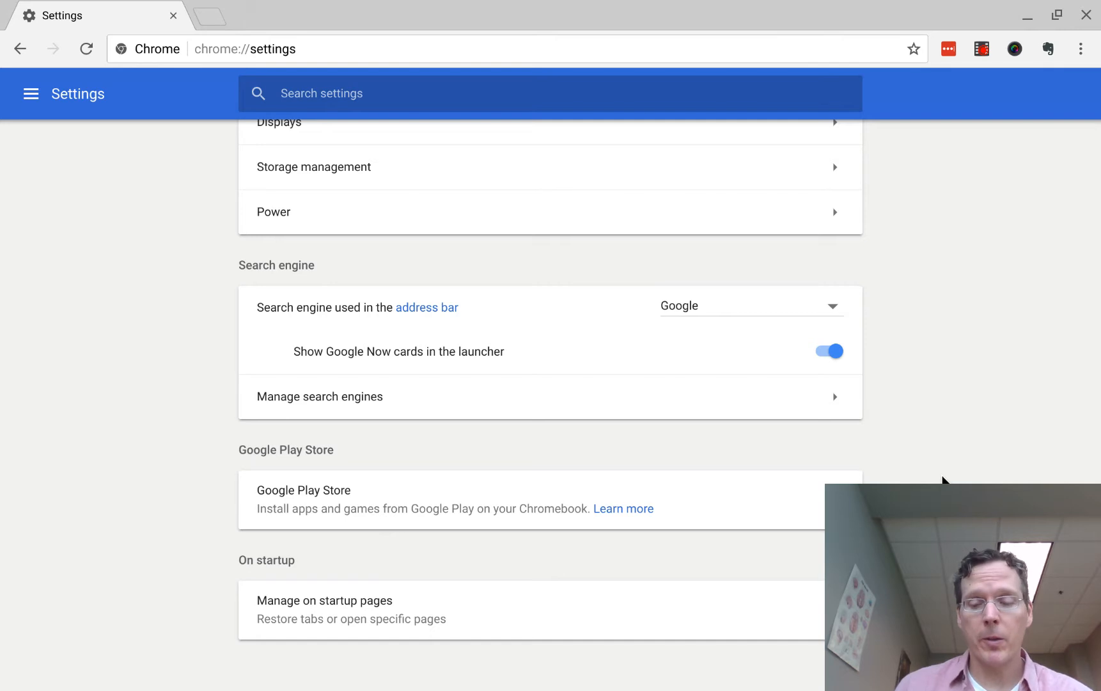
# Search Chrome settings for 'printers', giving chrome://settings/?search=printers in the address bar.
pyautogui.scroll(3)
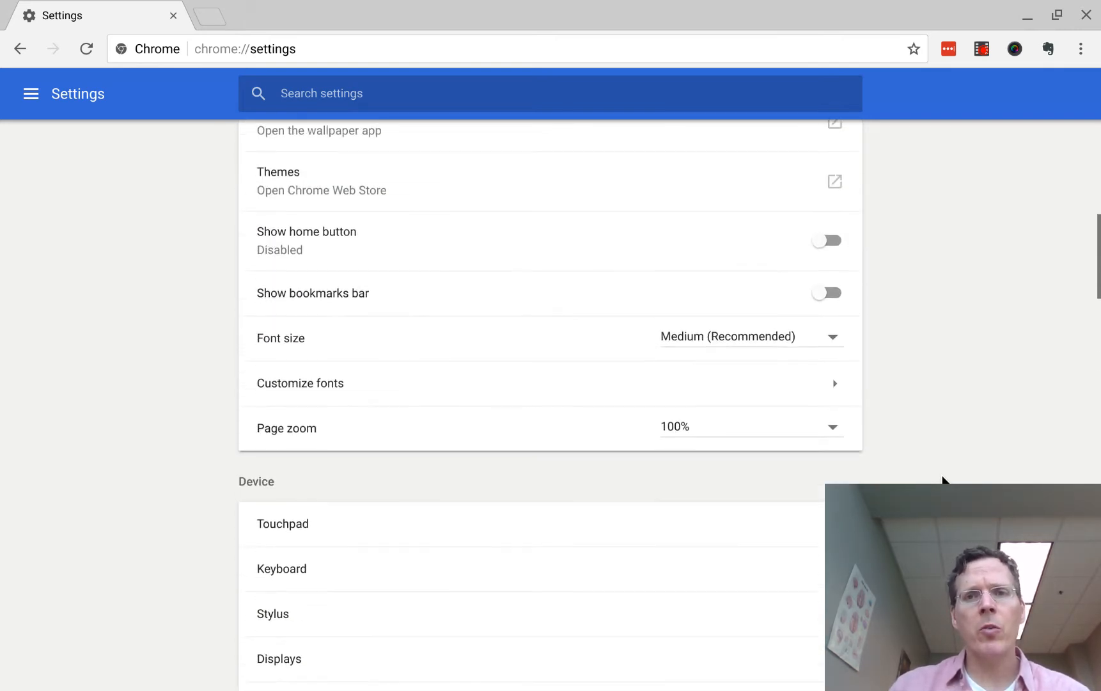
pyautogui.scroll(3)
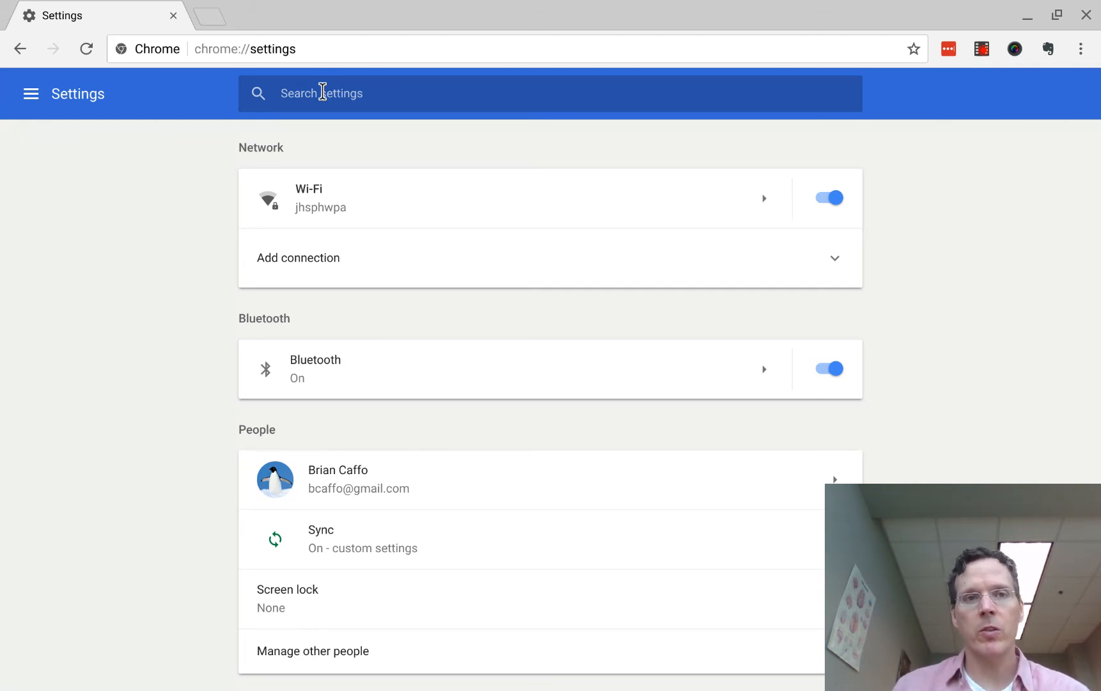
pyautogui.moveTo(290, 119)
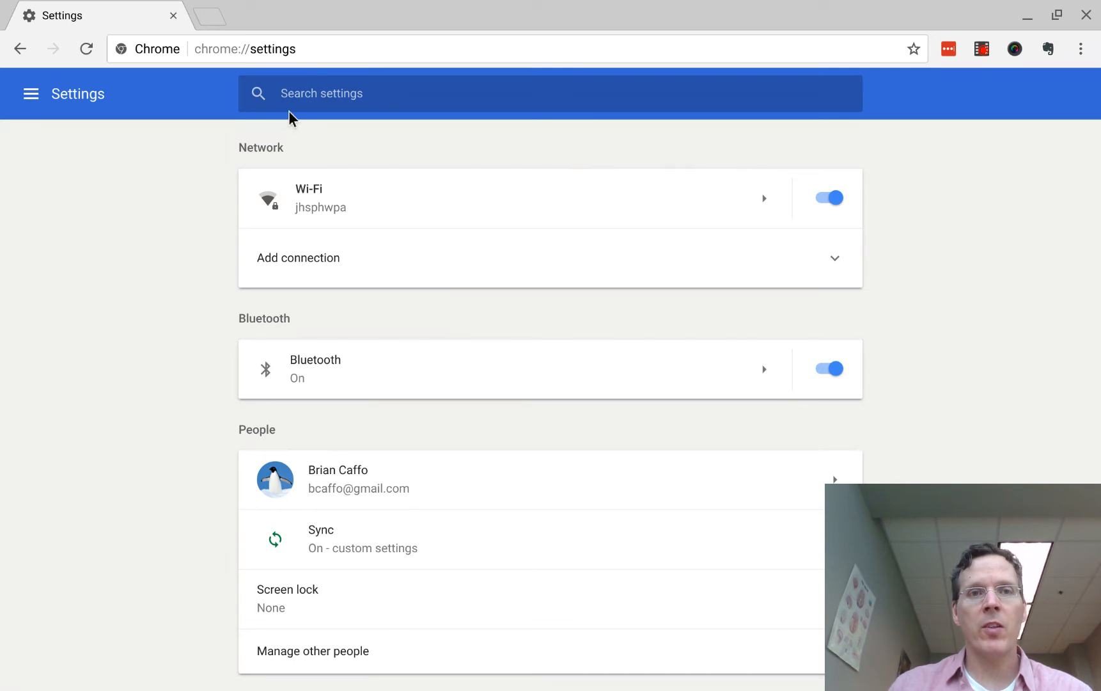
pyautogui.moveTo(198, 188)
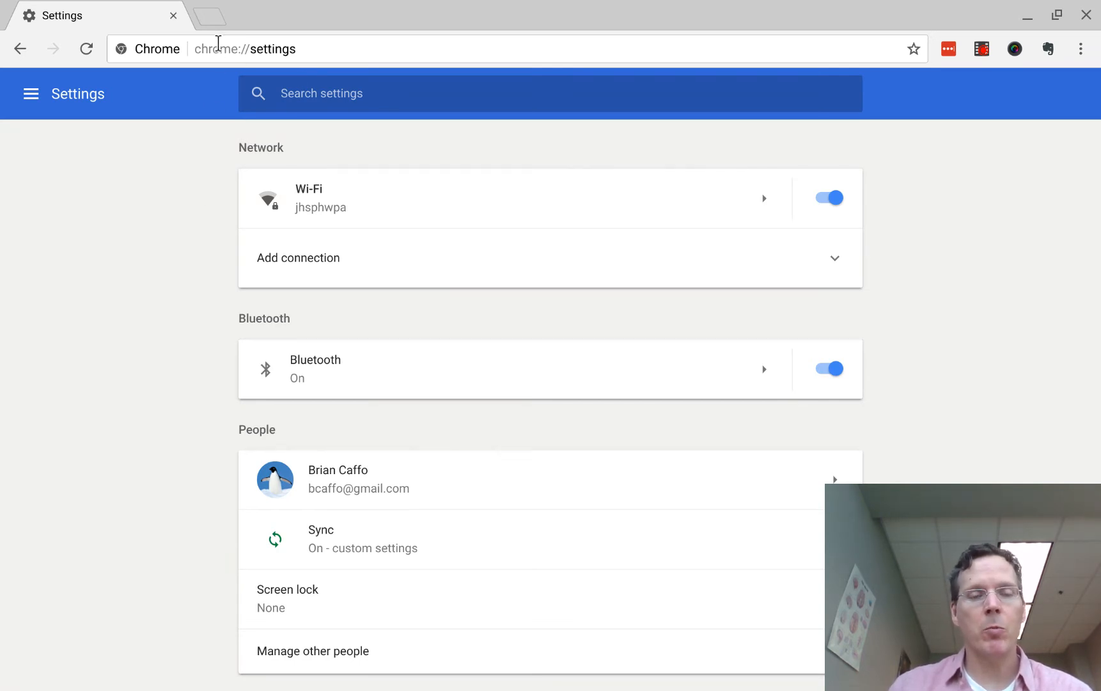
pyautogui.moveTo(214, 39)
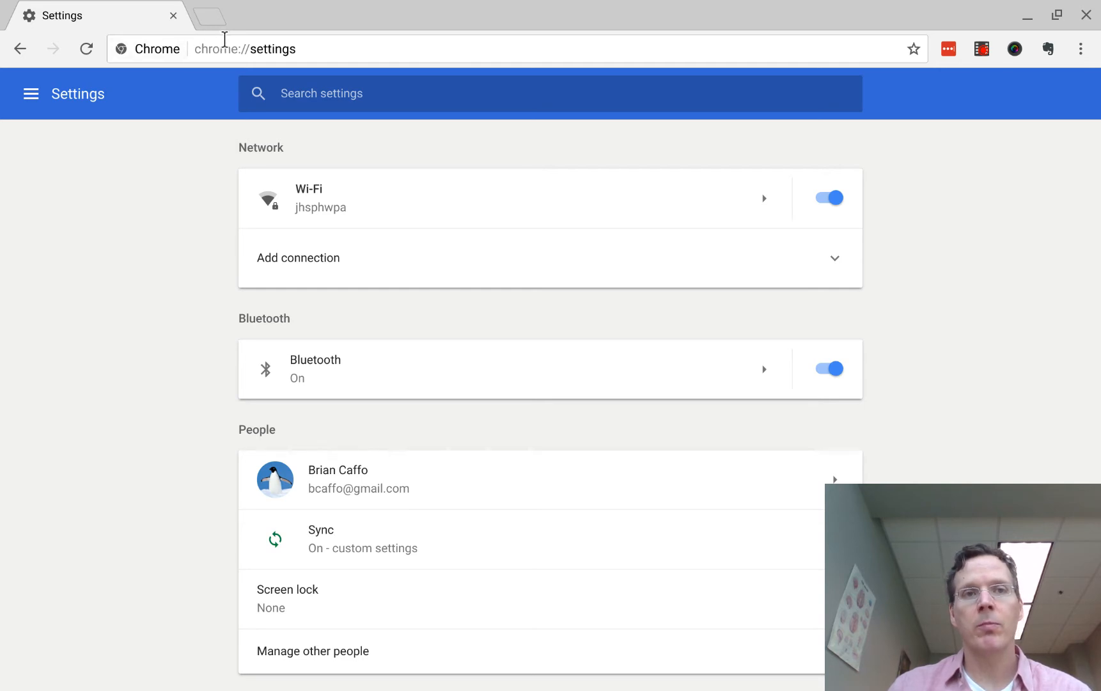
pyautogui.moveTo(229, 38)
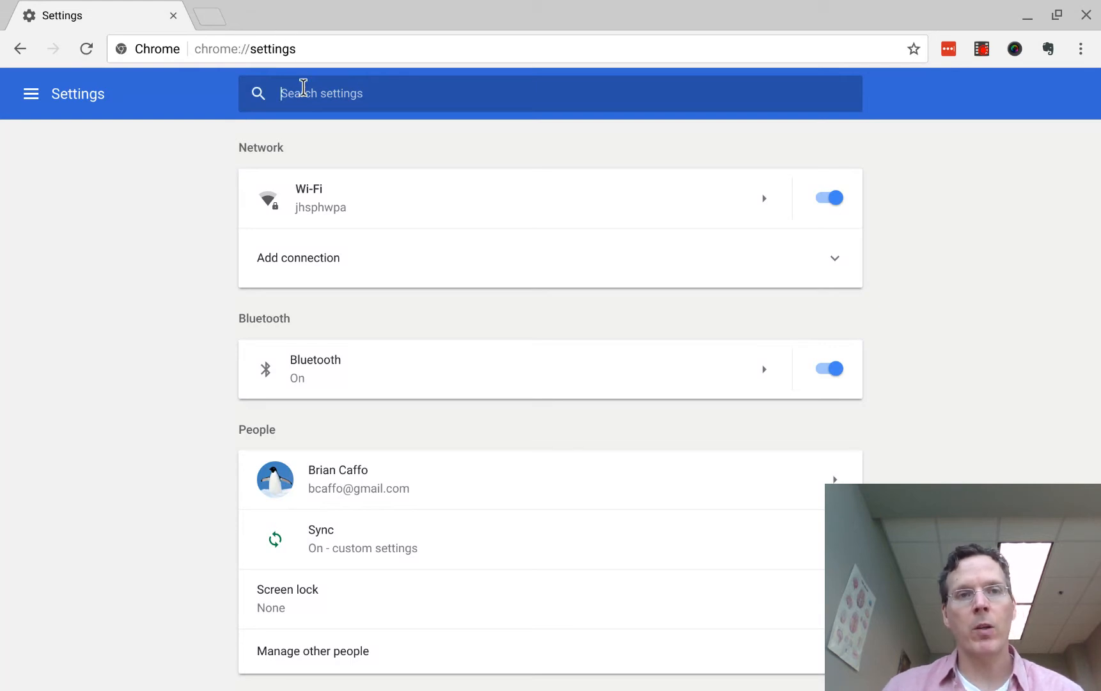
pyautogui.write('s')
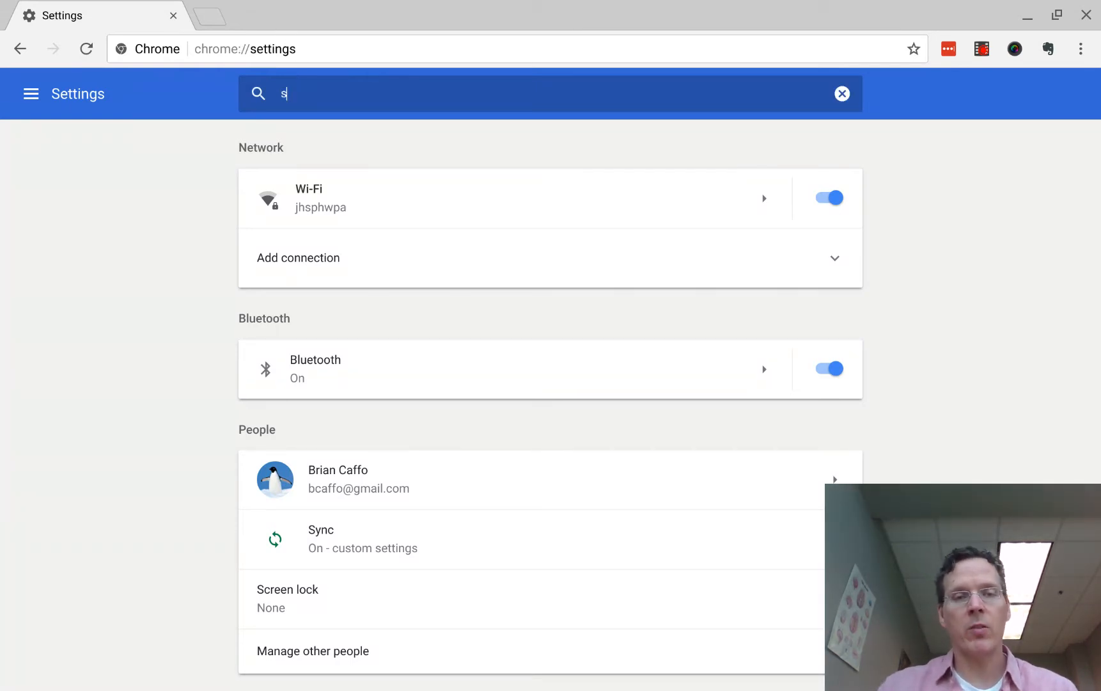
pyautogui.write('printer')
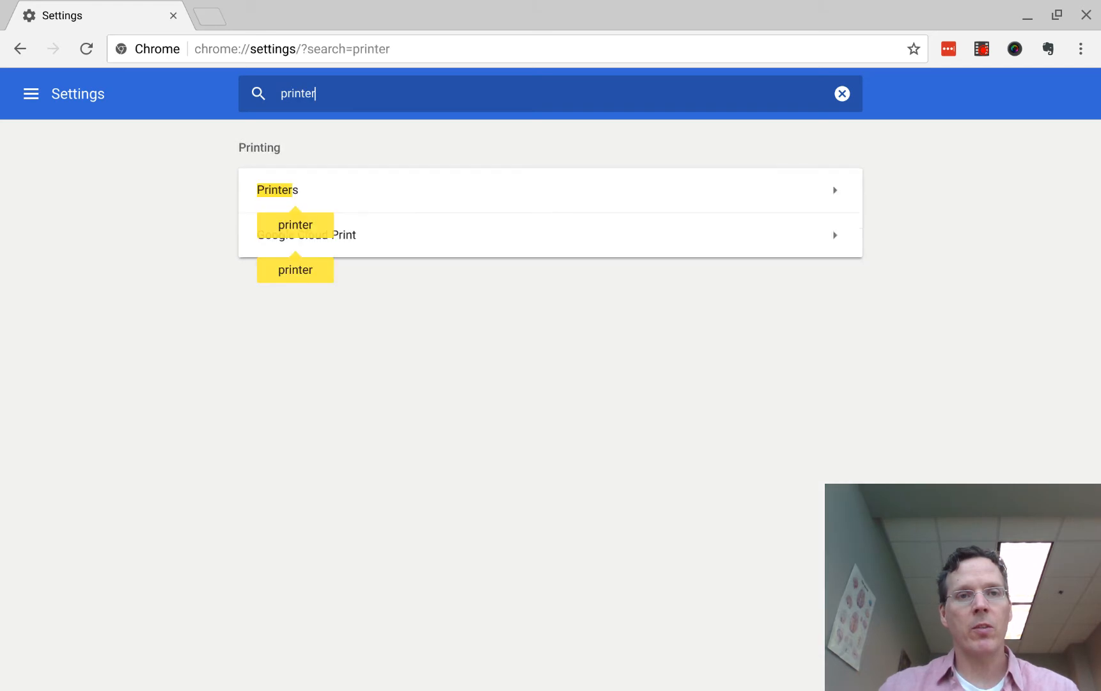
pyautogui.write('s')
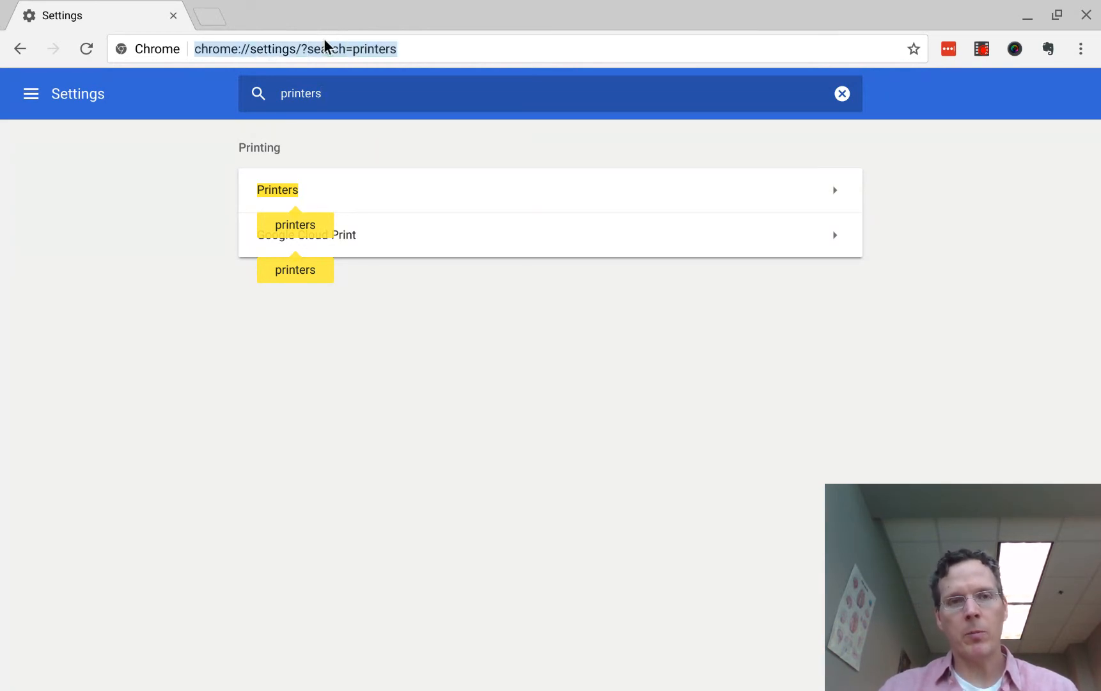
pyautogui.moveTo(345, 59)
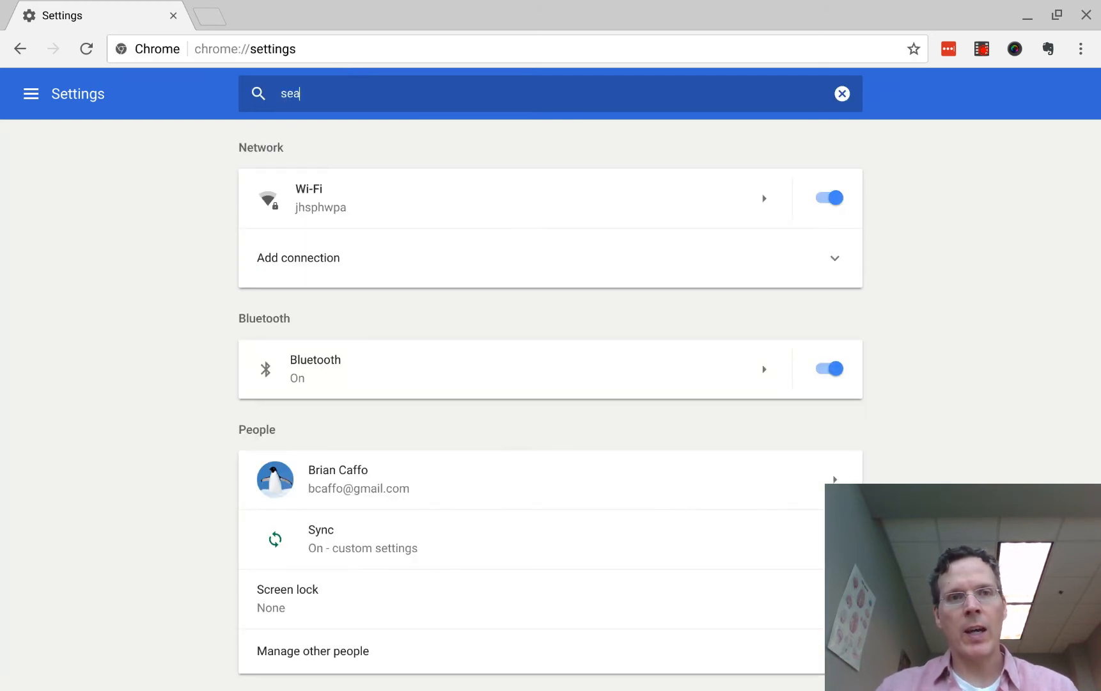
# Search settings for 'search' and start adding a new search engine.
pyautogui.write('rch')
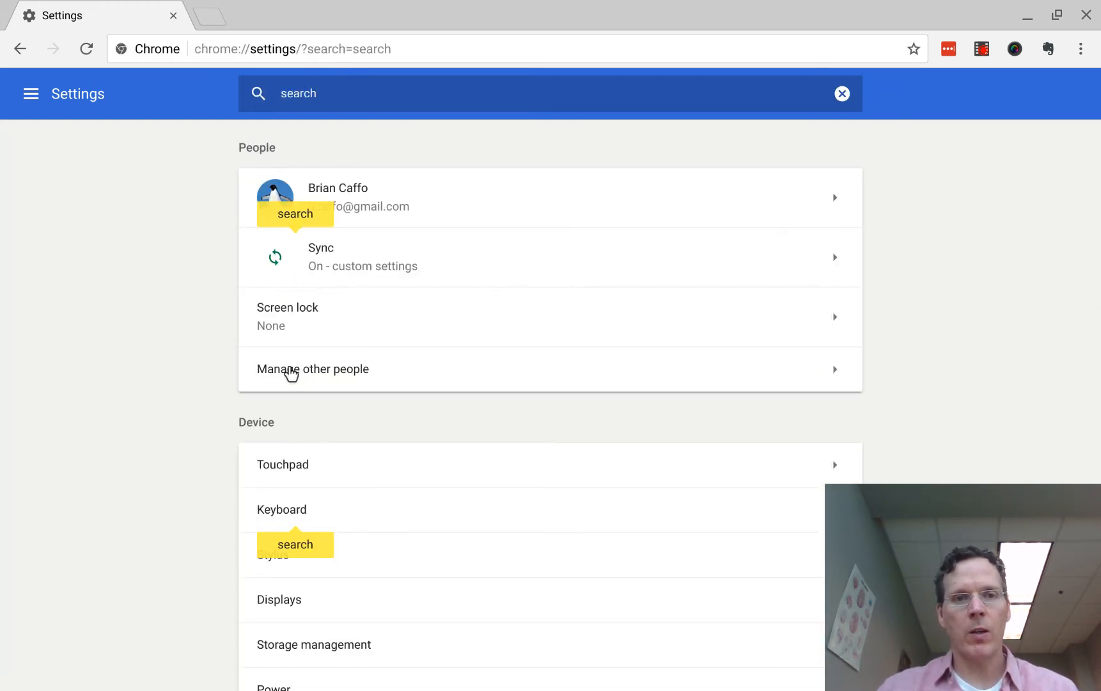
pyautogui.scroll(-3)
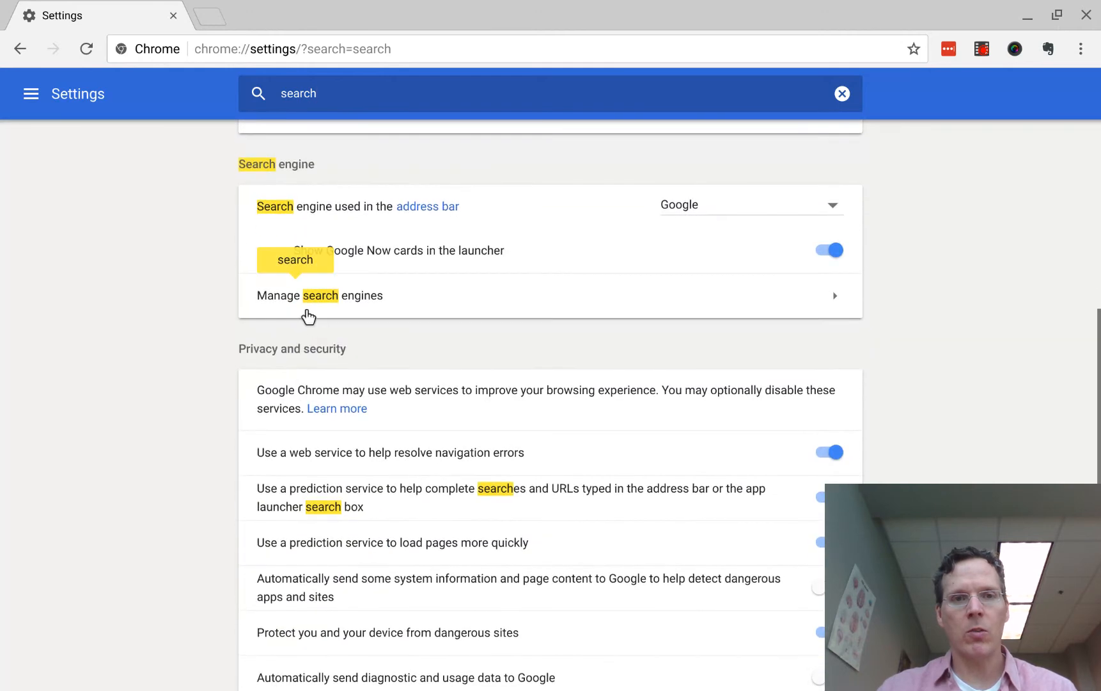
pyautogui.click(320, 295)
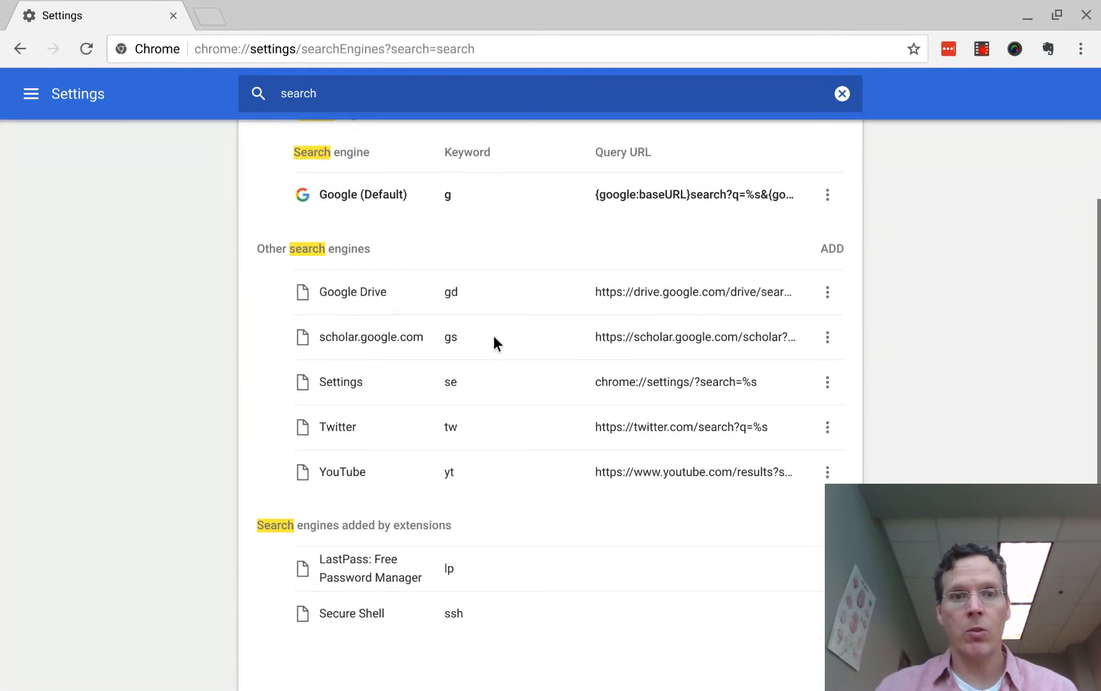
pyautogui.click(831, 248)
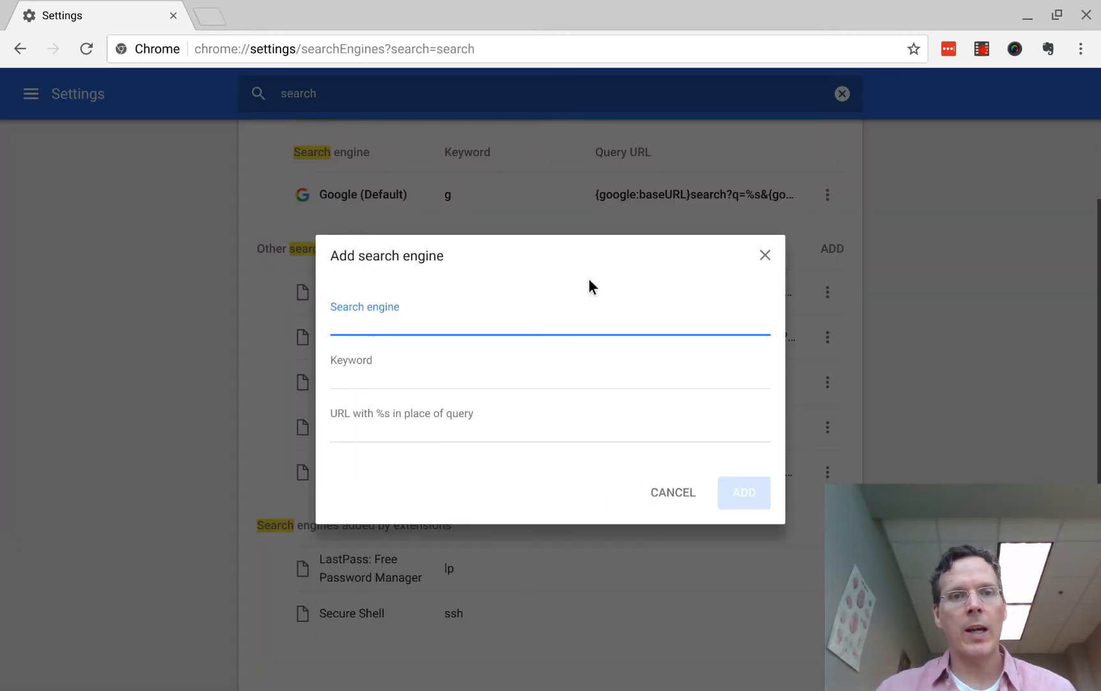
# Enter name 'Chrome settings search', keyword 'se', URL chrome://settings/?search=%s.
pyautogui.write('Chrome setttings')
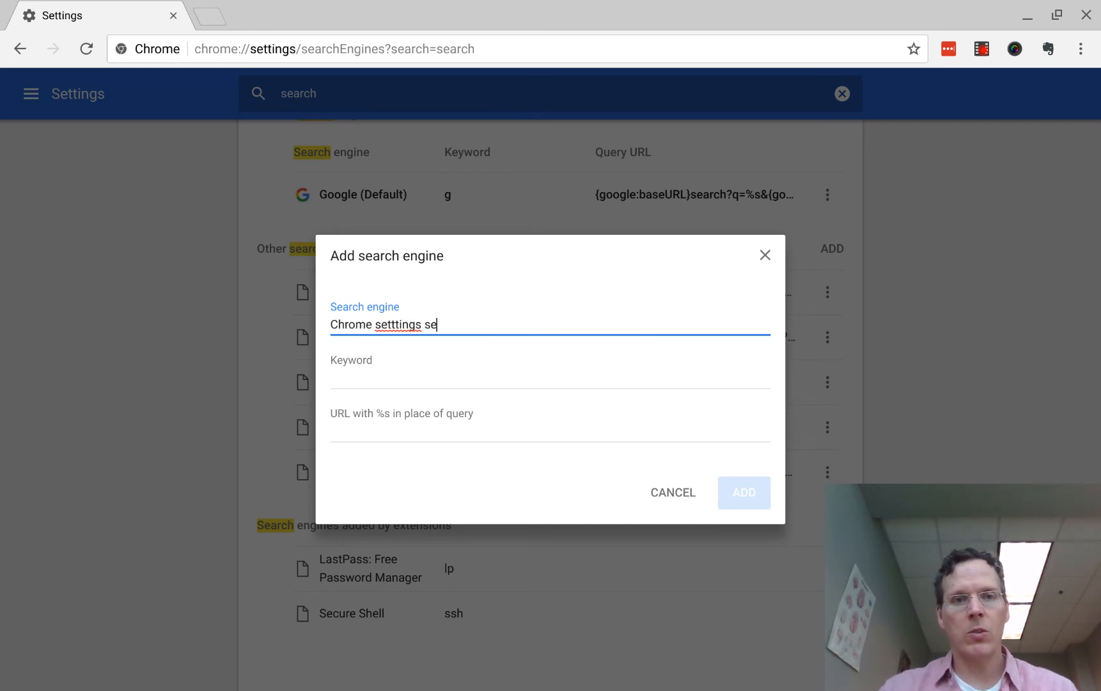
pyautogui.write('se')
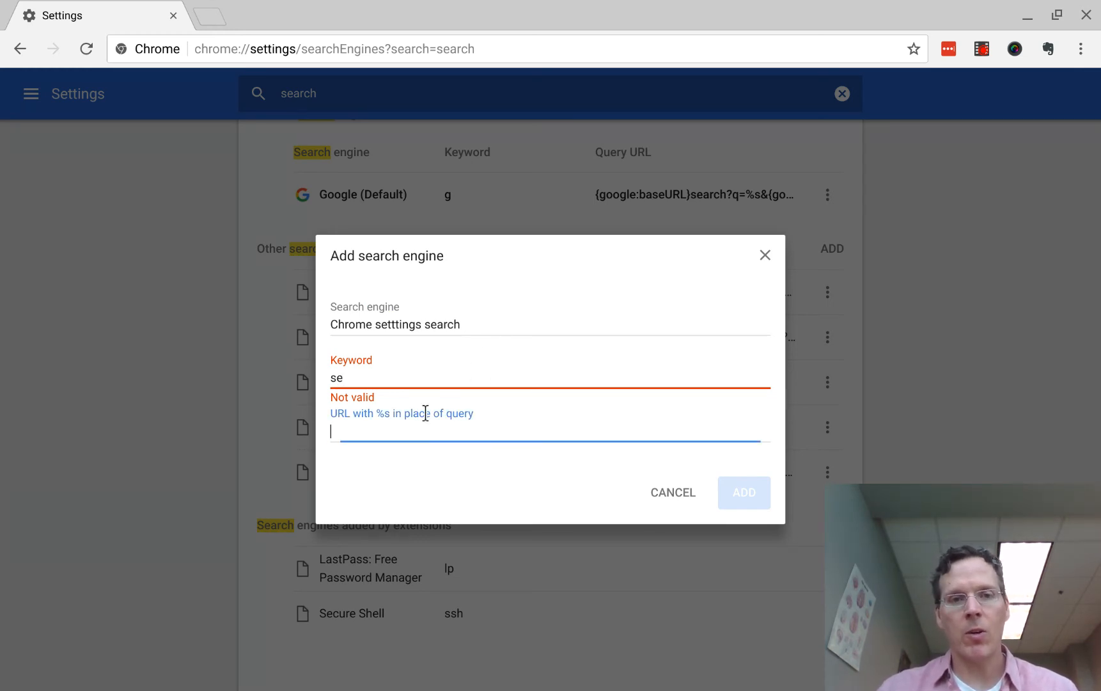
pyautogui.write('chrome://settings/?search=printers')
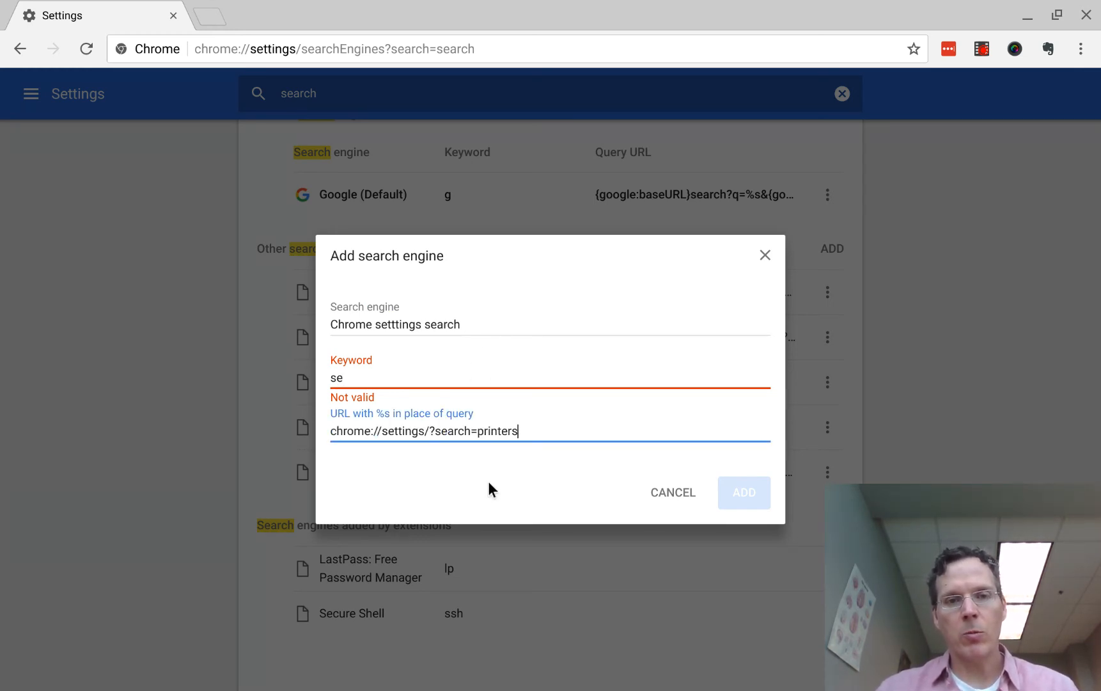
pyautogui.press('BackSpace')
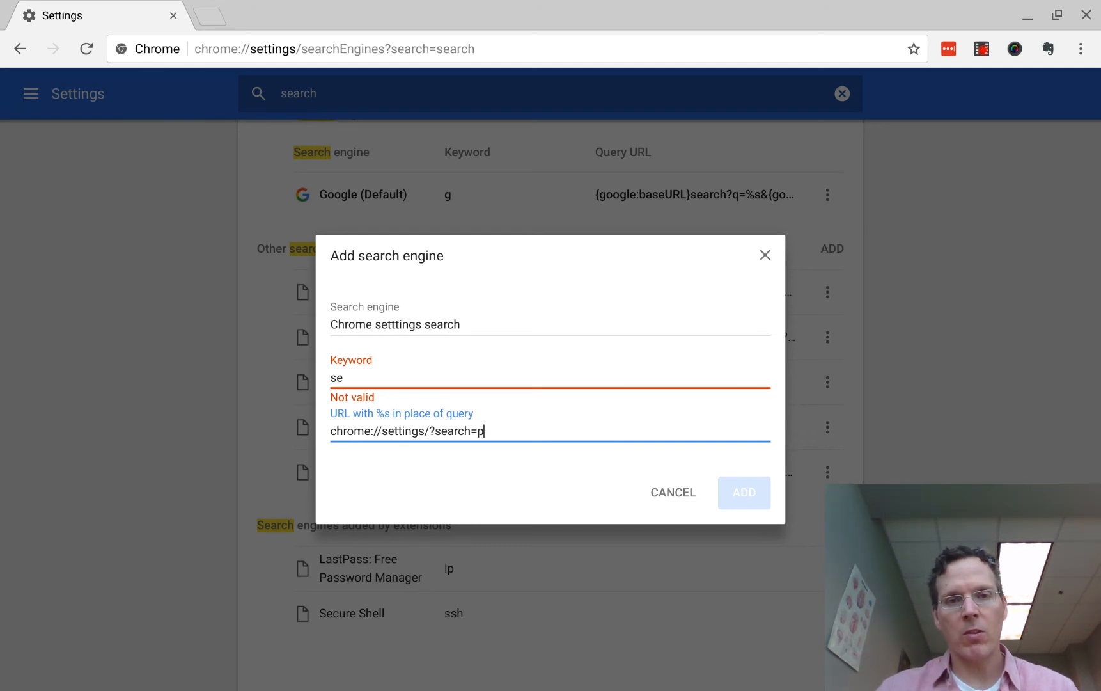
pyautogui.write('%')
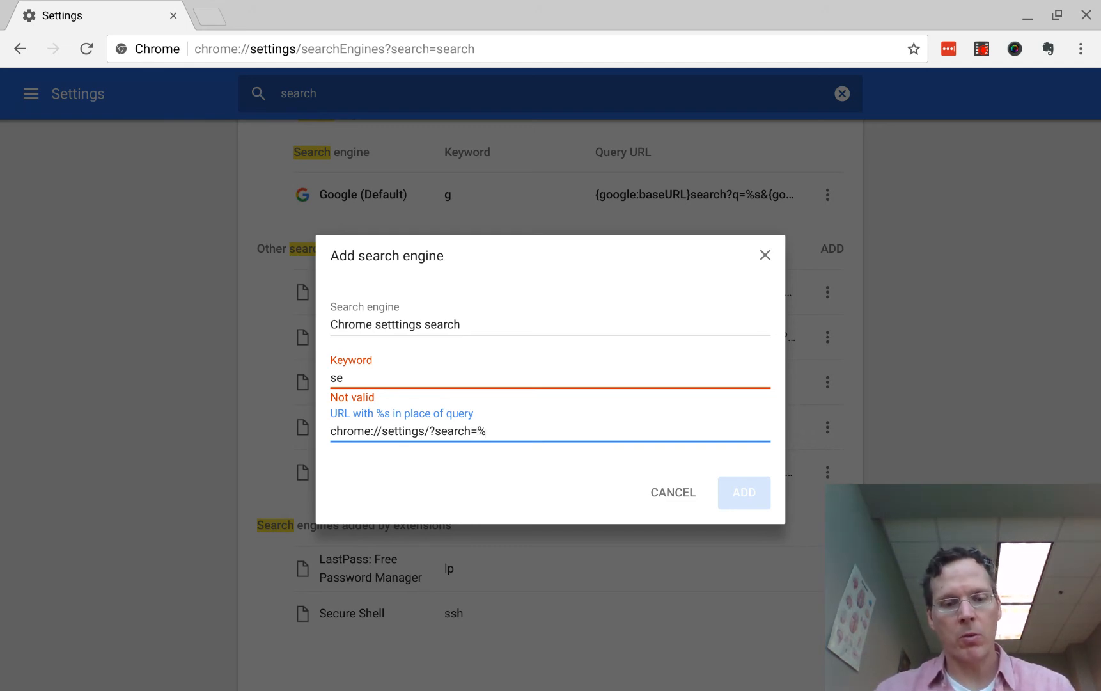
pyautogui.write('s')
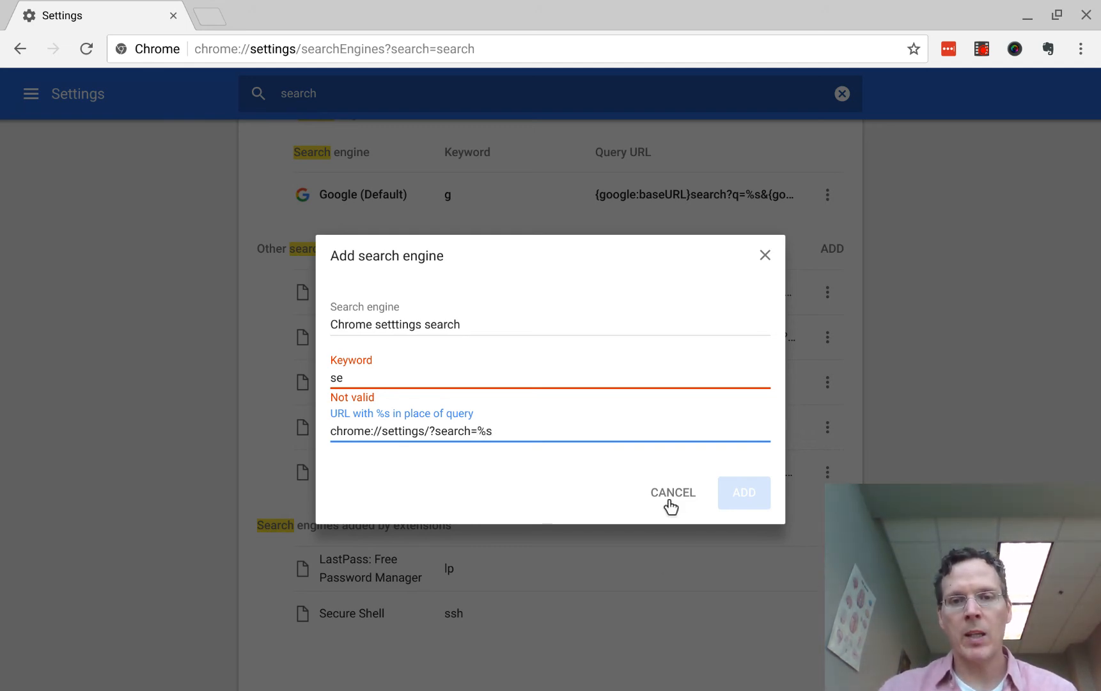
# Cancel the duplicate search engine entry and open a new tab for 'se printers'.
pyautogui.click(743, 492)
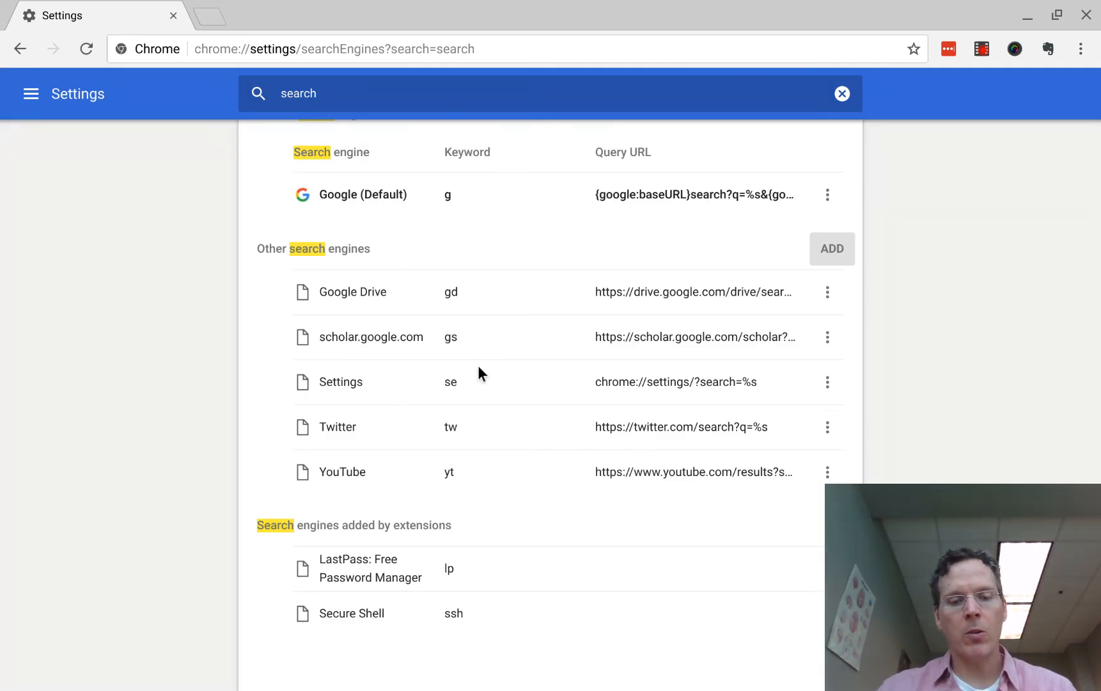
pyautogui.click(277, 15)
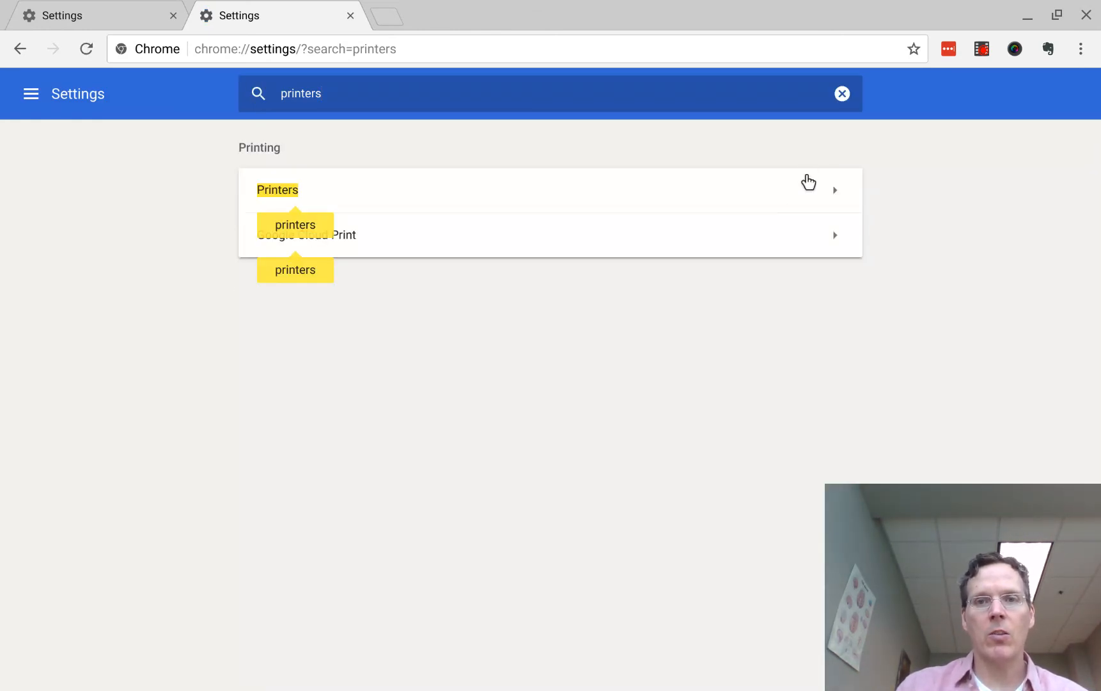
# Choose Printers in the settings search results to reach the CUPS Printers subpage.
pyautogui.click(277, 190)
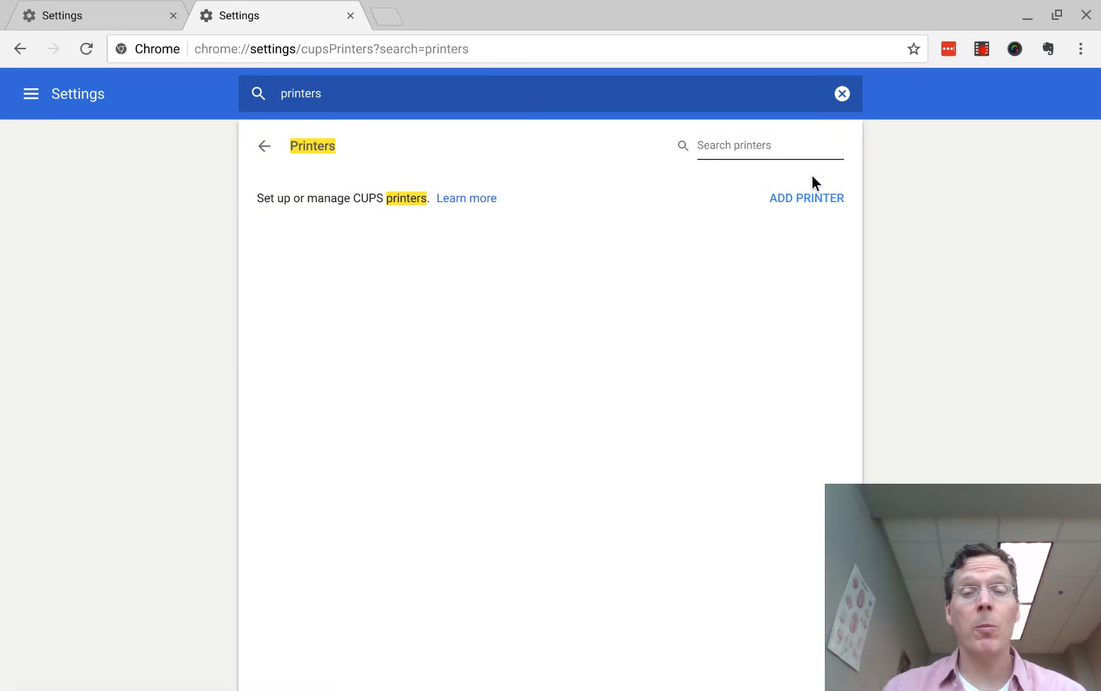
pyautogui.moveTo(981, 49)
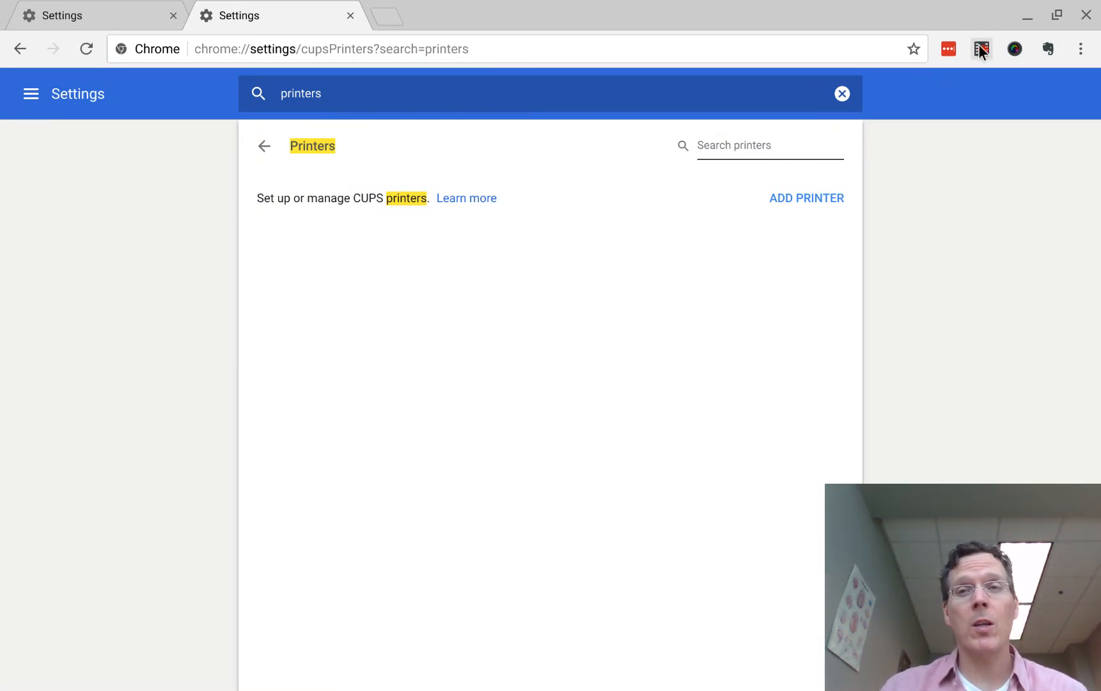